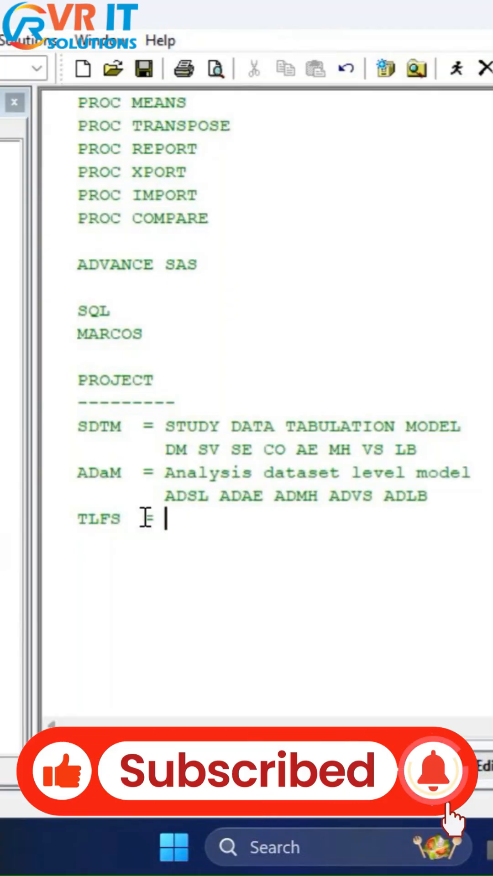
{"action": "type", "text": "Ta"}
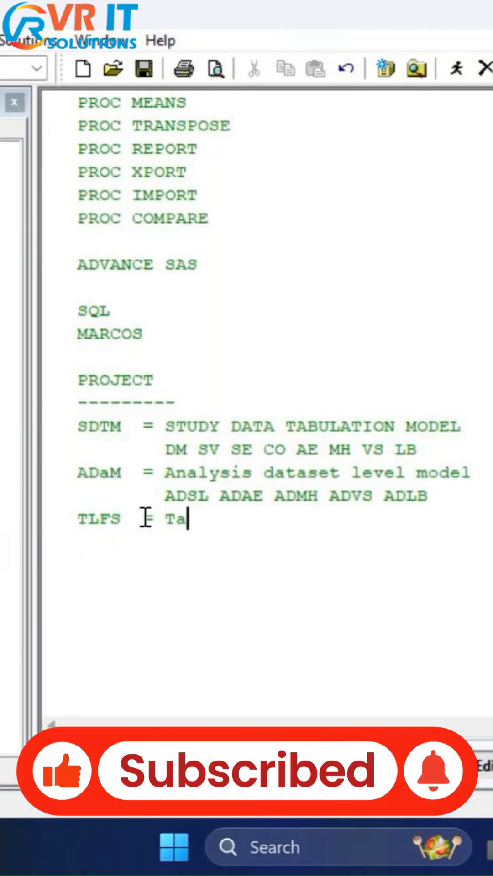
{"action": "type", "text": "bles , l"}
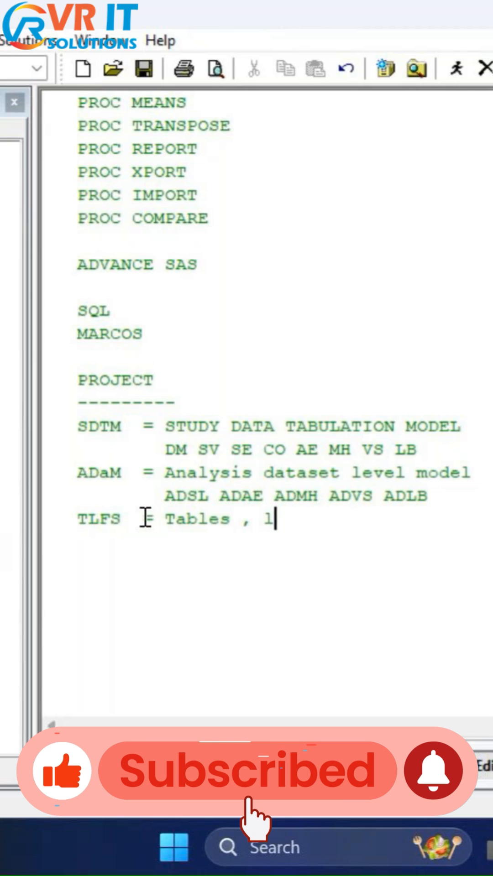
{"action": "type", "text": "istings , figure"}
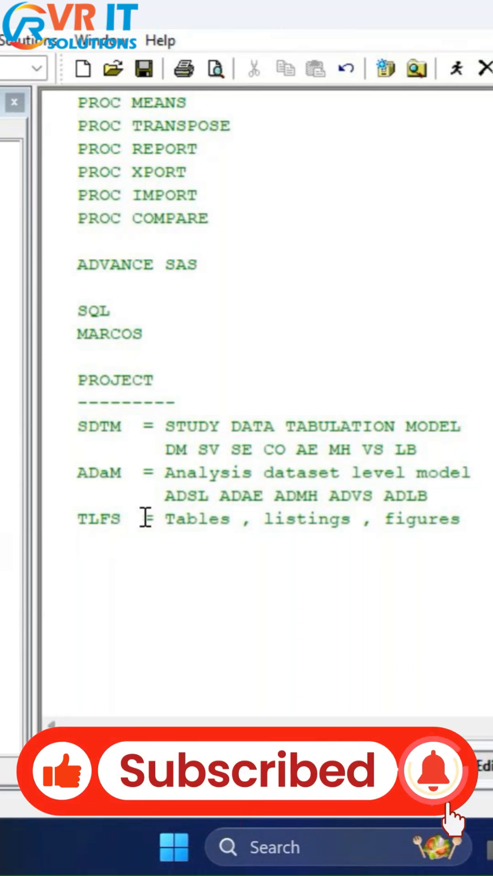
{"action": "type", "text": "summa"}
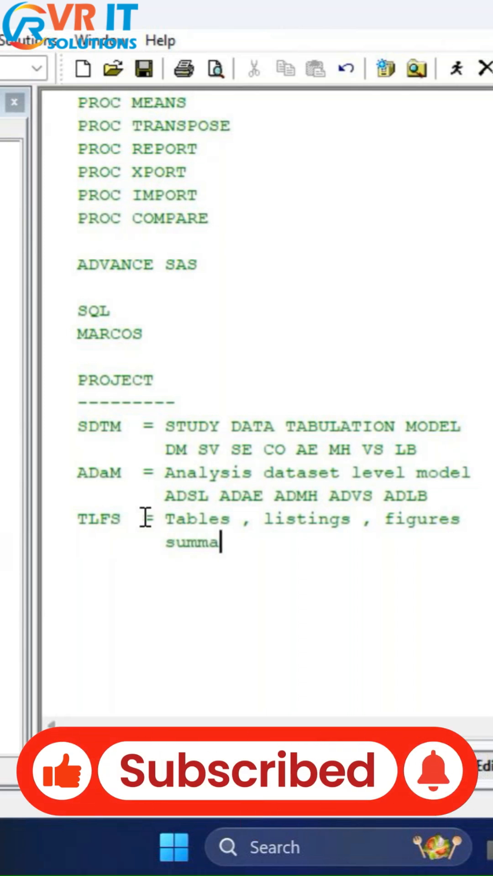
{"action": "type", "text": "rystats"}
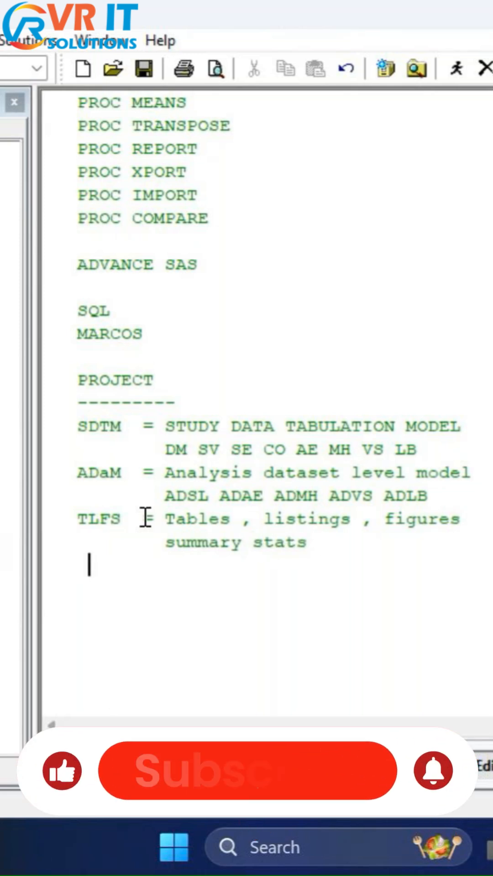
{"action": "type", "text": "de"}
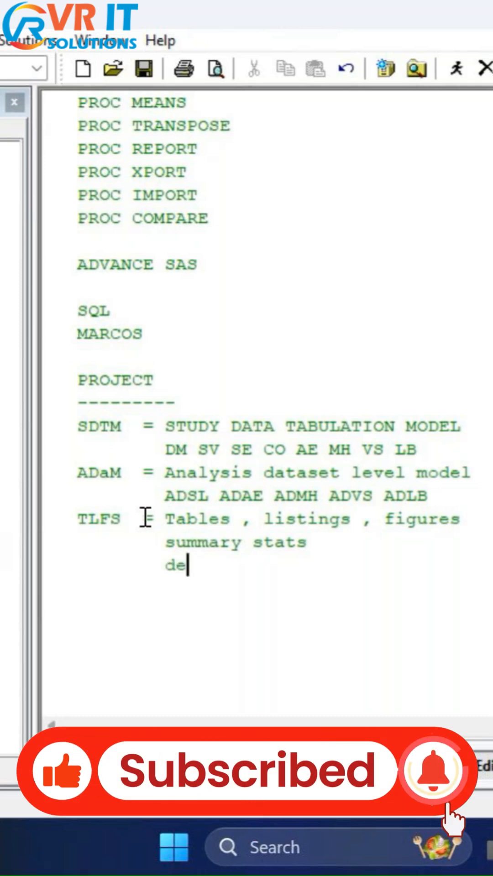
{"action": "type", "text": "mographi"}
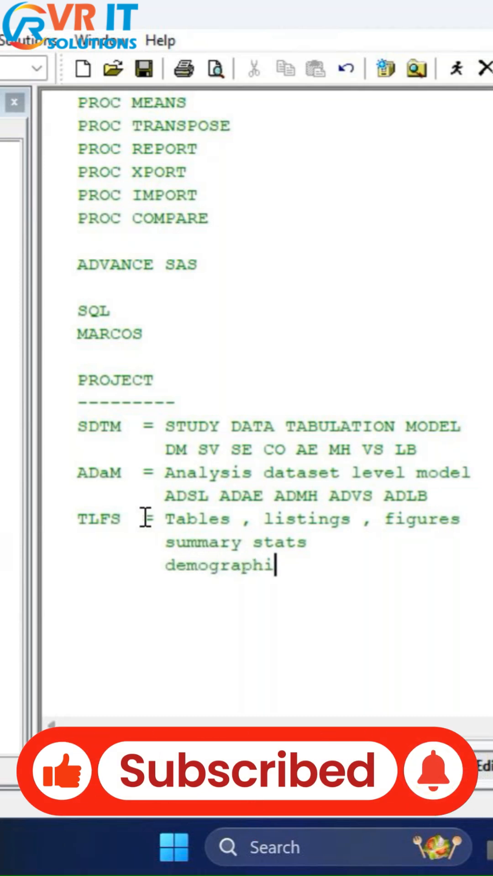
{"action": "type", "text": "cs tables"}
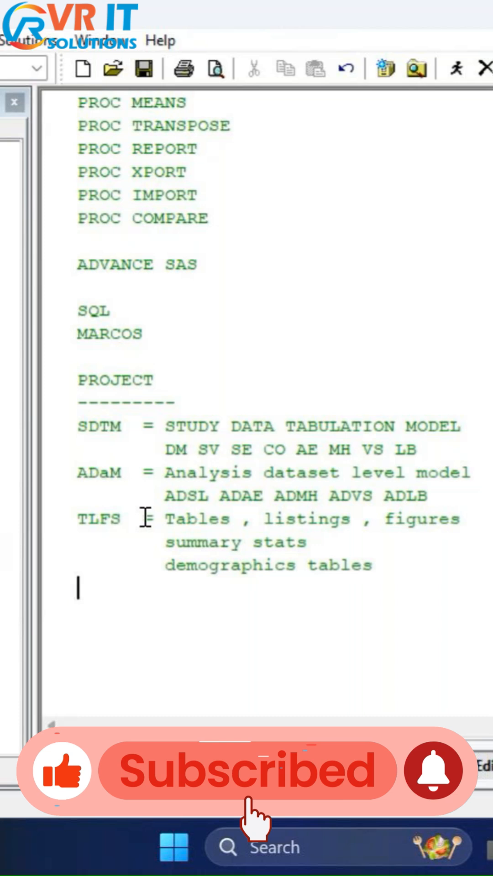
{"action": "type", "text": "se"}
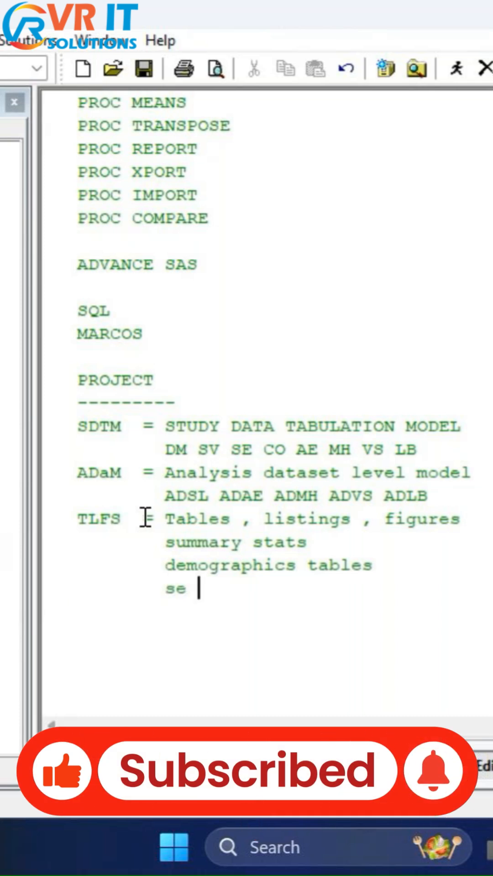
{"action": "type", "text": "soc"}
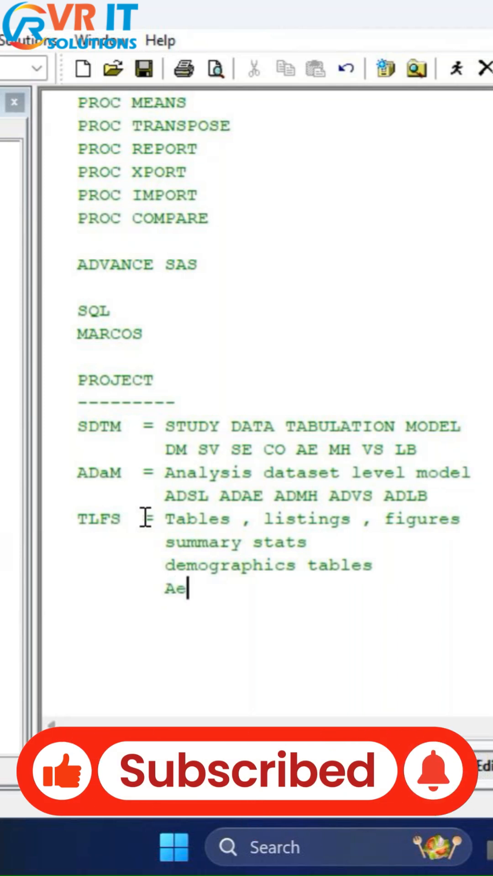
{"action": "type", "text": "- so"}
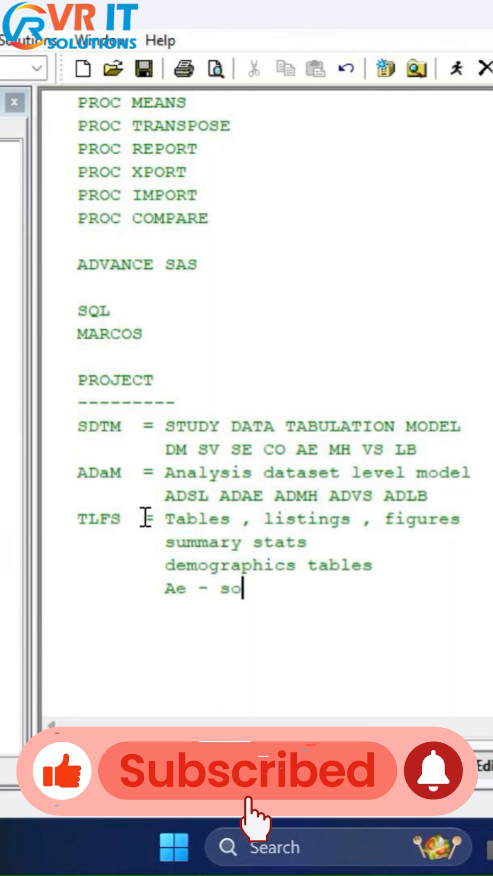
{"action": "type", "text": "c/pt"}
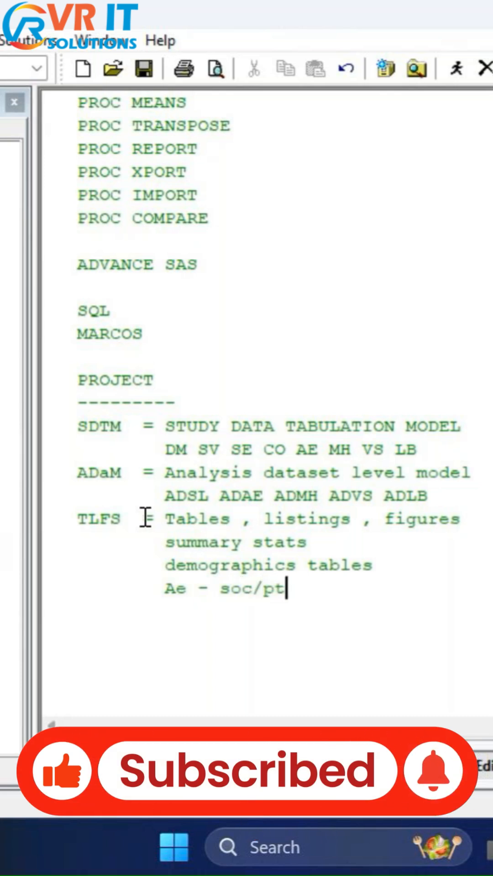
{"action": "type", "text": "tables"}
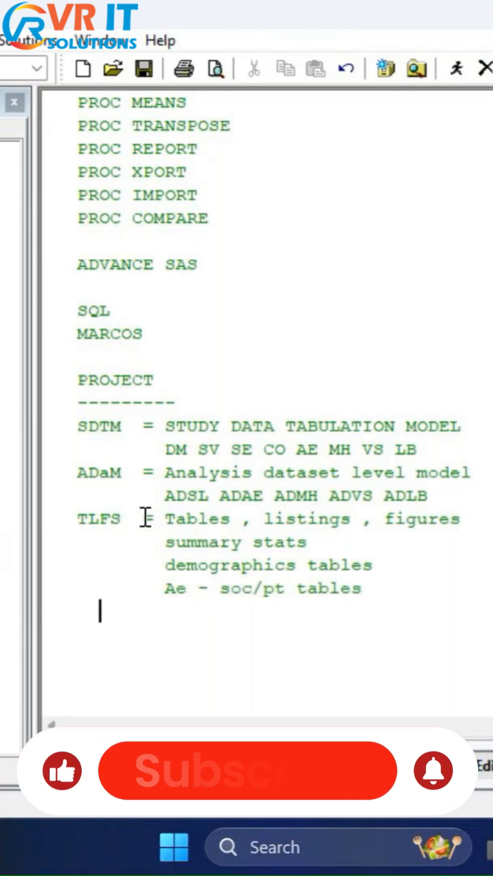
{"action": "type", "text": "change"}
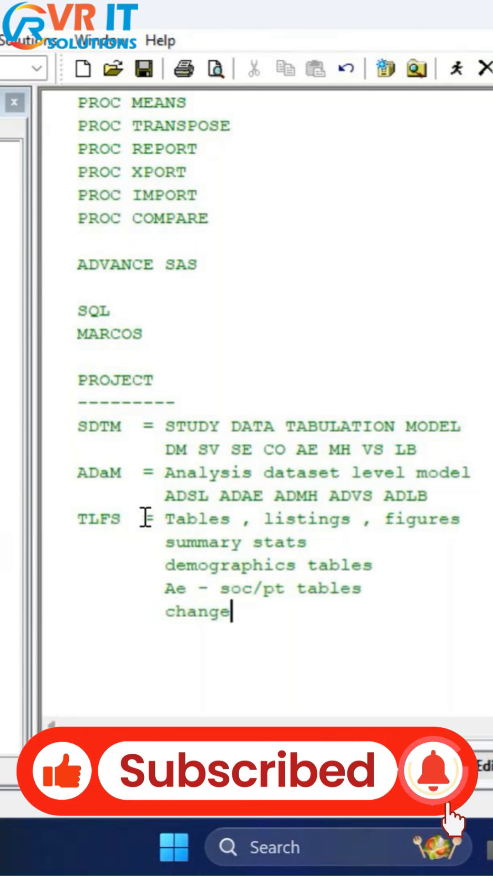
{"action": "type", "text": "from ba"}
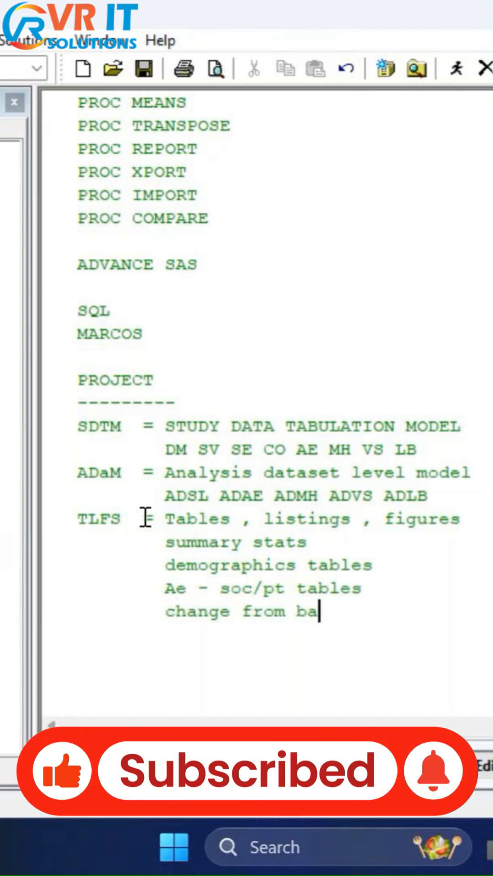
{"action": "type", "text": "seline tables"}
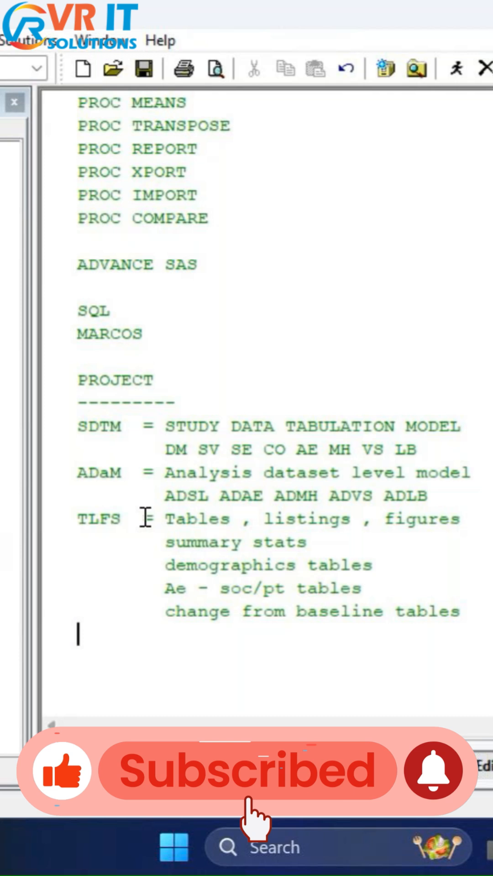
{"action": "type", "text": "L"}
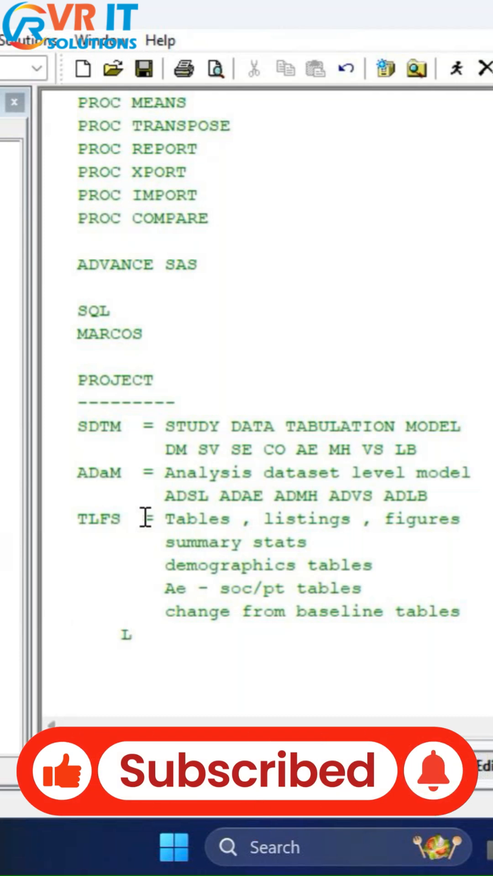
{"action": "type", "text": "ISTI"}
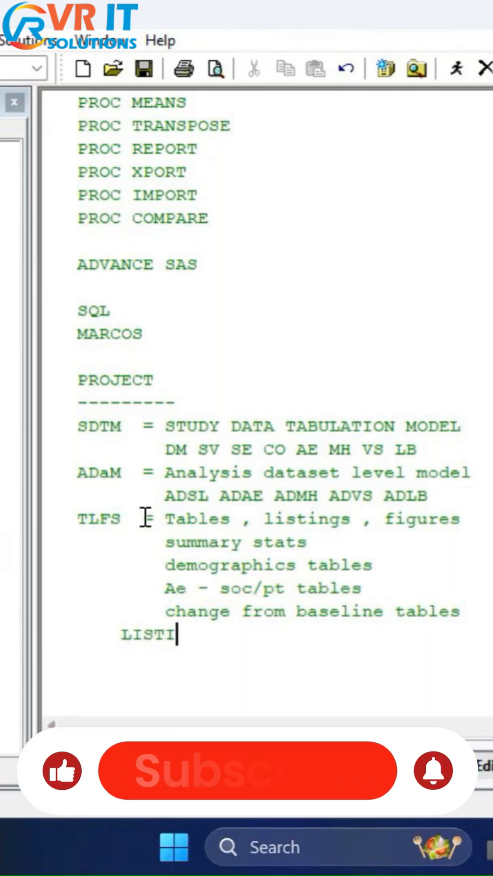
{"action": "type", "text": "NGS -M"}
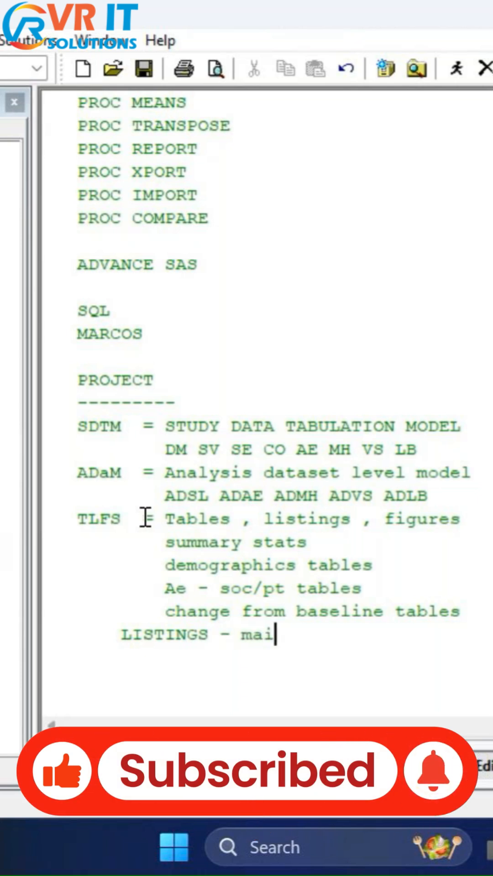
{"action": "type", "text": "nly for"}
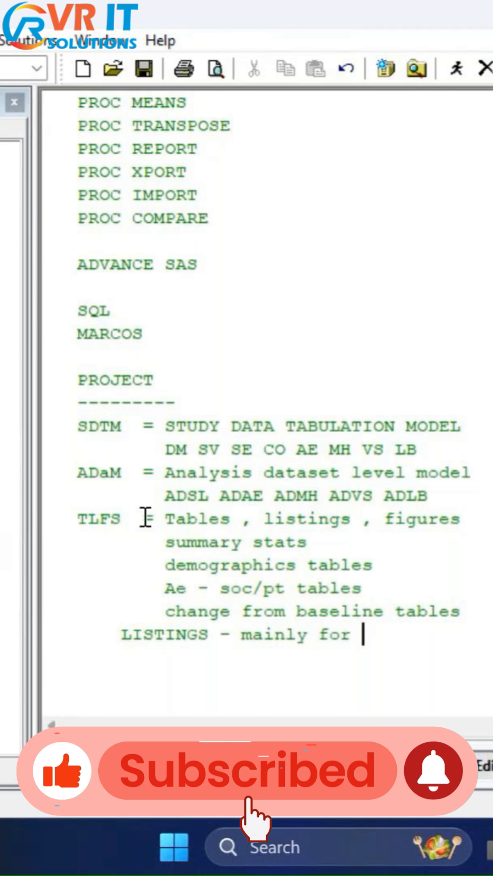
{"action": "type", "text": "repr"}
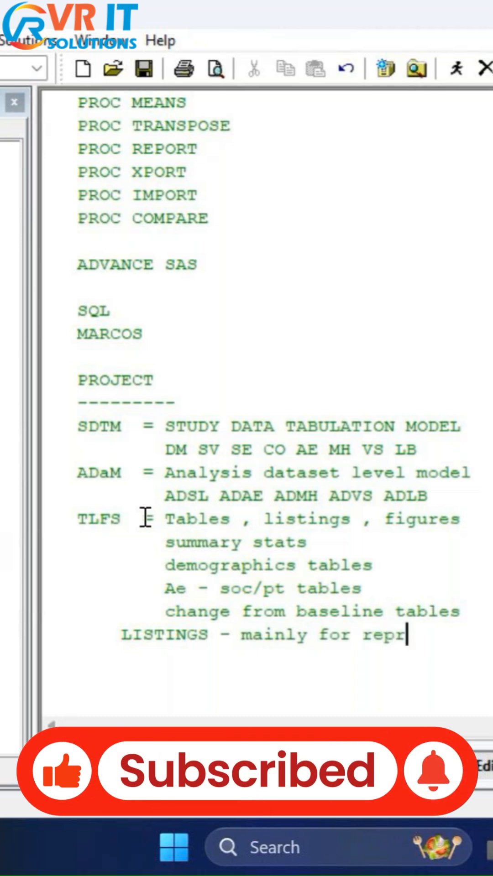
{"action": "type", "text": "asenting"}
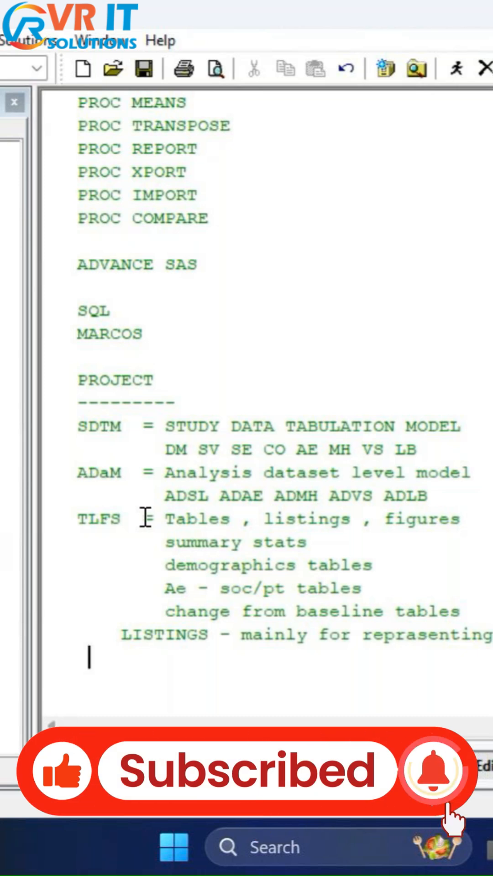
{"action": "type", "text": "F"}
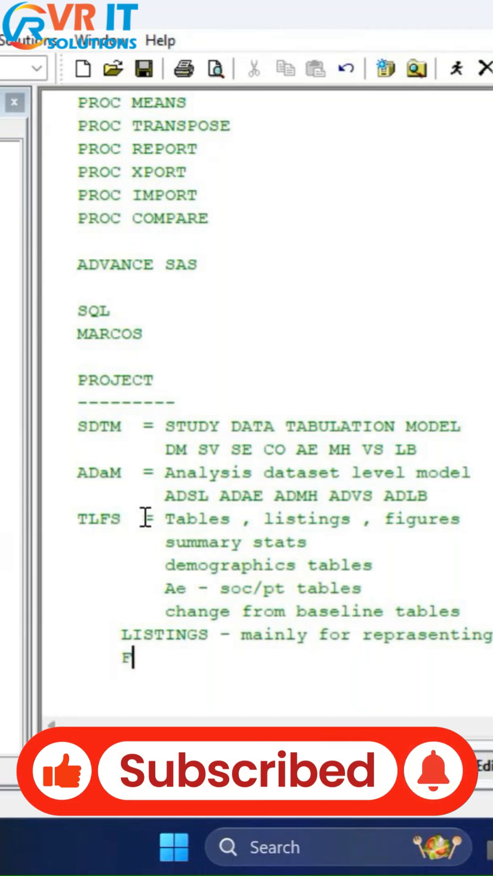
{"action": "type", "text": "igures"}
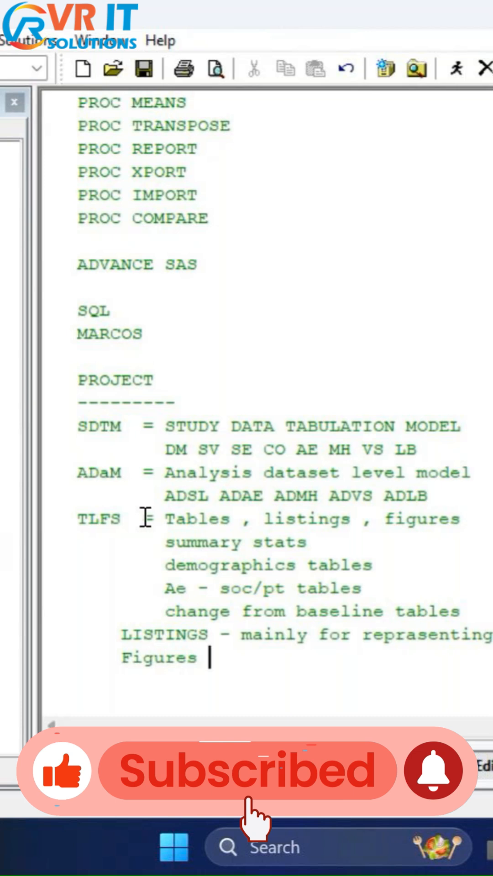
{"action": "type", "text": "---"}
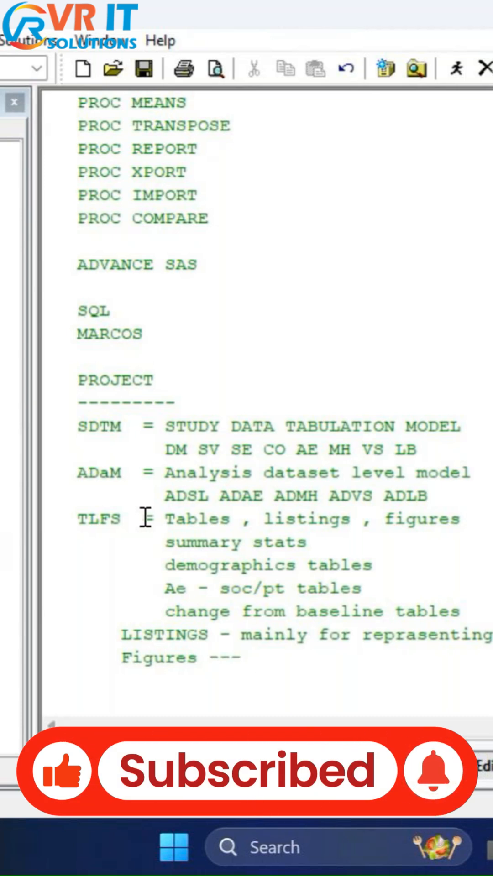
{"action": "type", "text": "plot"}
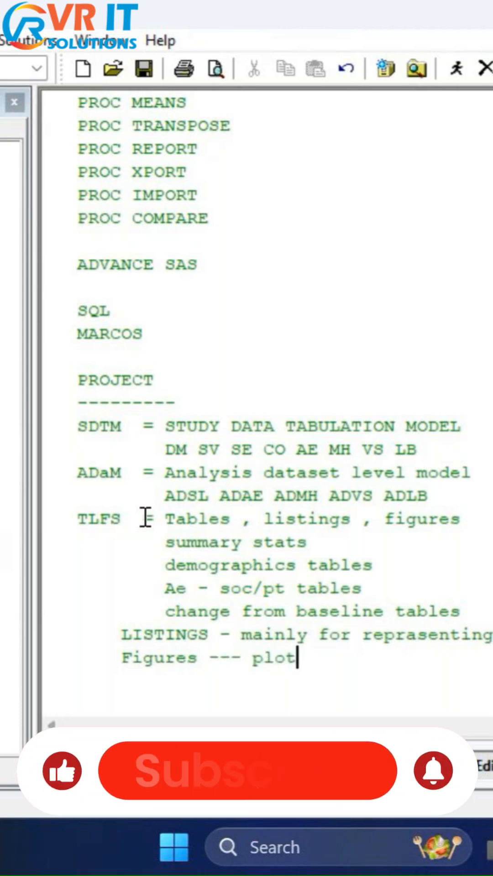
{"action": "type", "text": "s , gra"}
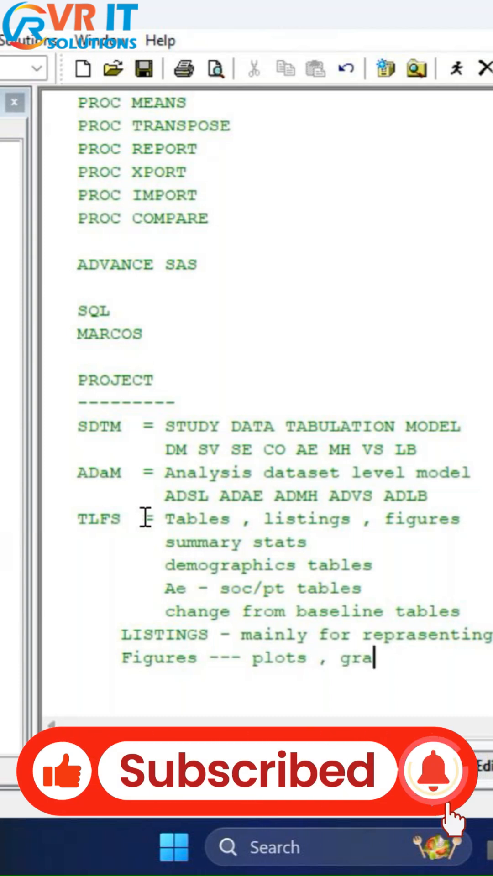
{"action": "type", "text": "phs"}
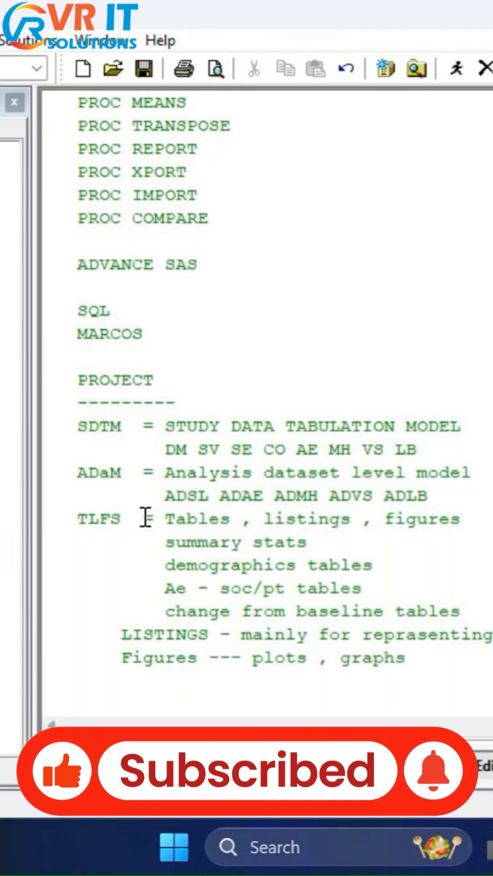
{"action": "type", "text": "== ploy"}
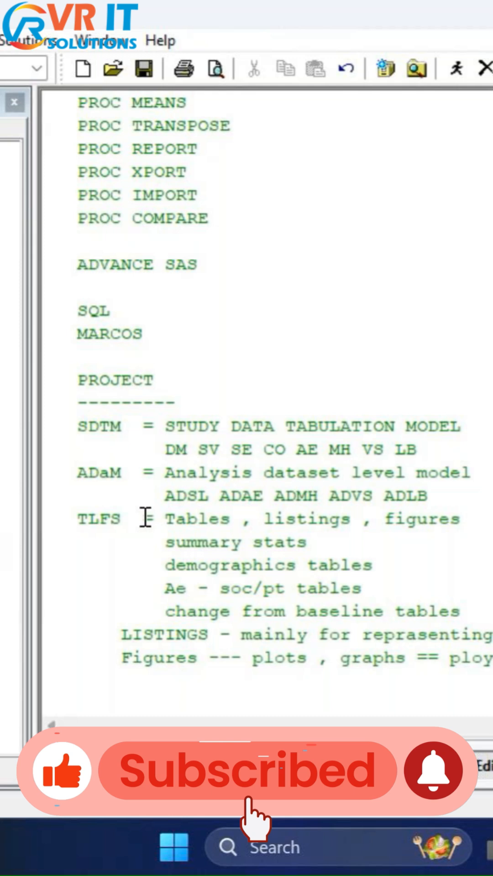